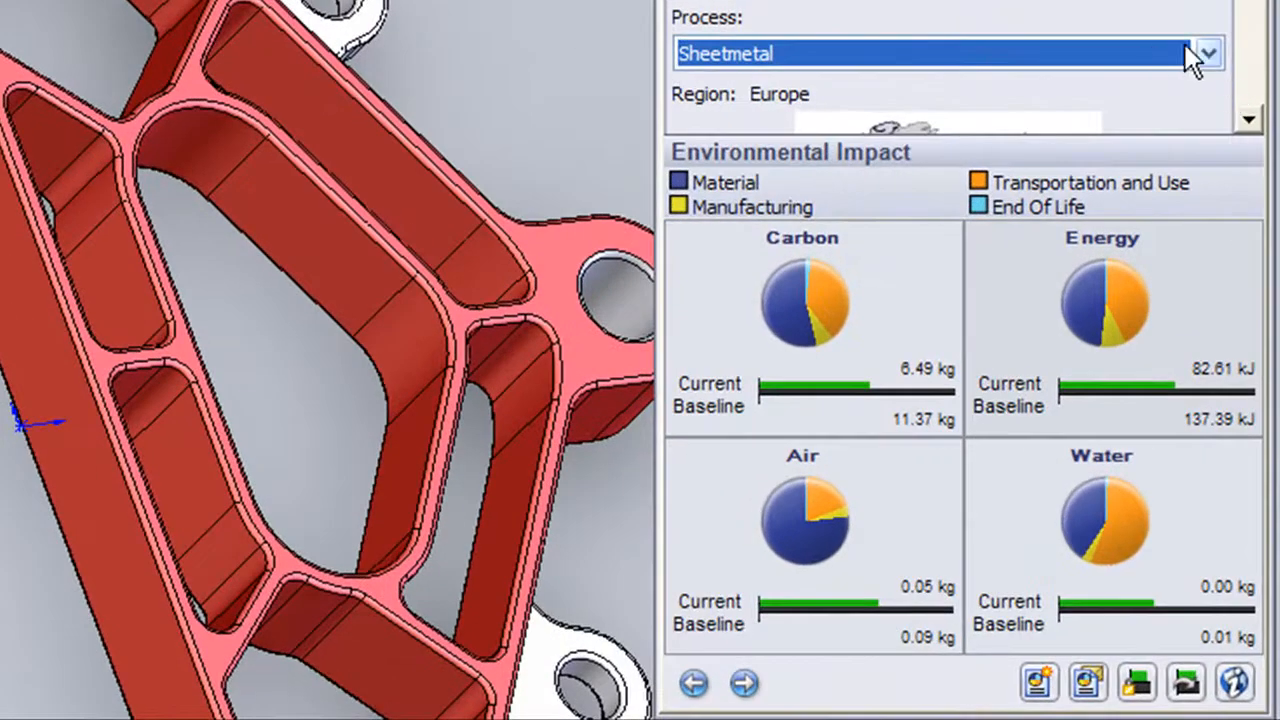
Set the manufacturing process to Stamped/Formed Sheetmetal
left_click(1204, 50)
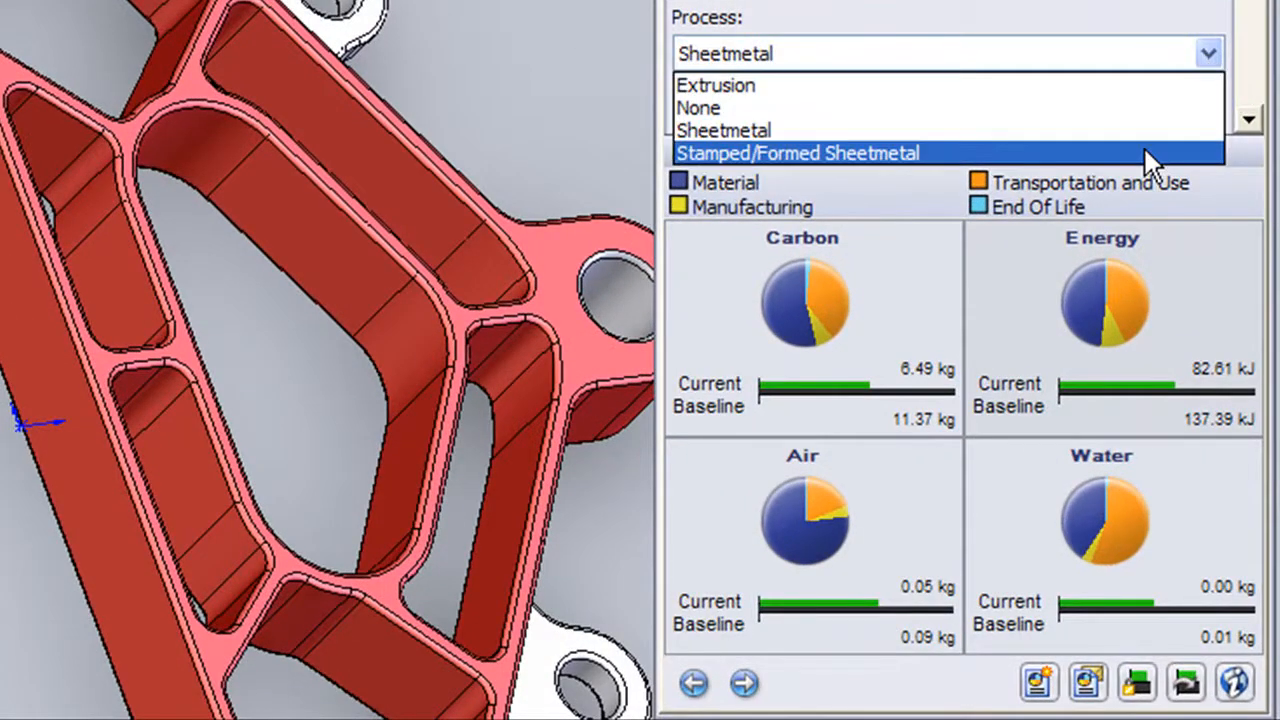
left_click(800, 152)
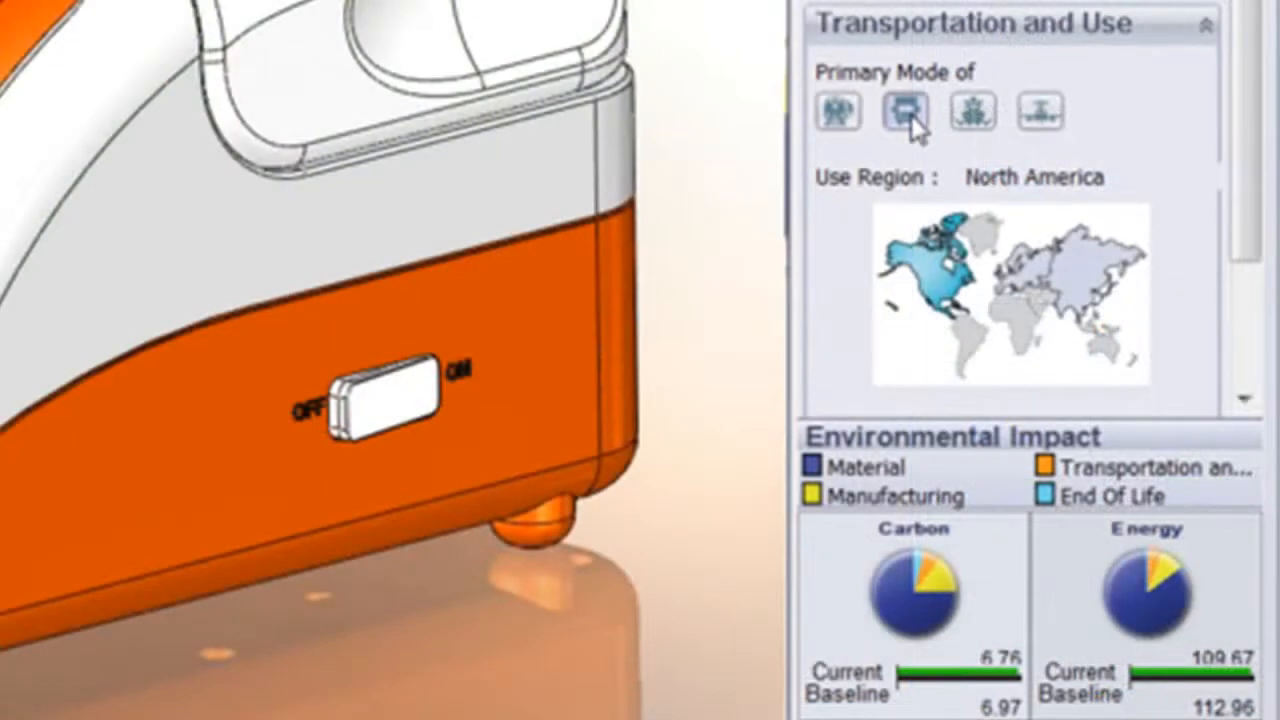
Pick a different primary mode of transportation in Transportation and Use
left_click(838, 113)
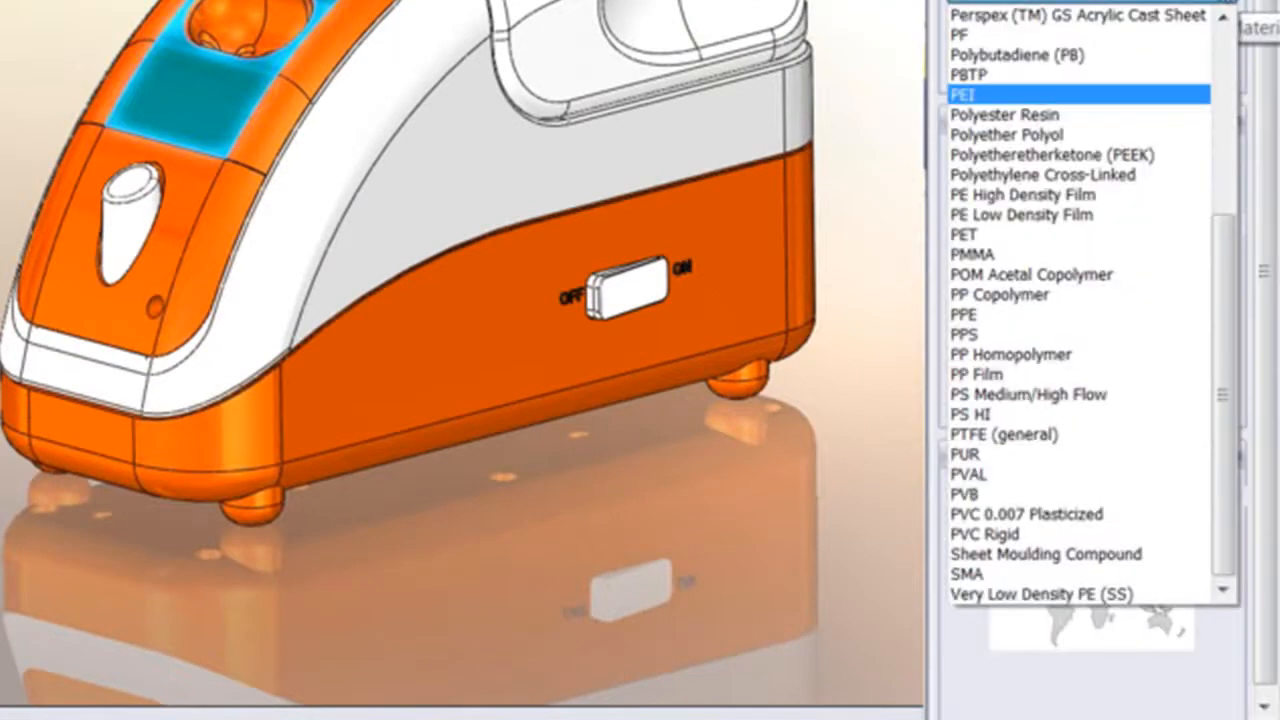
Set the highlighted part's plastic material to PP Homopolymer (28.36 g)
left_click(1010, 354)
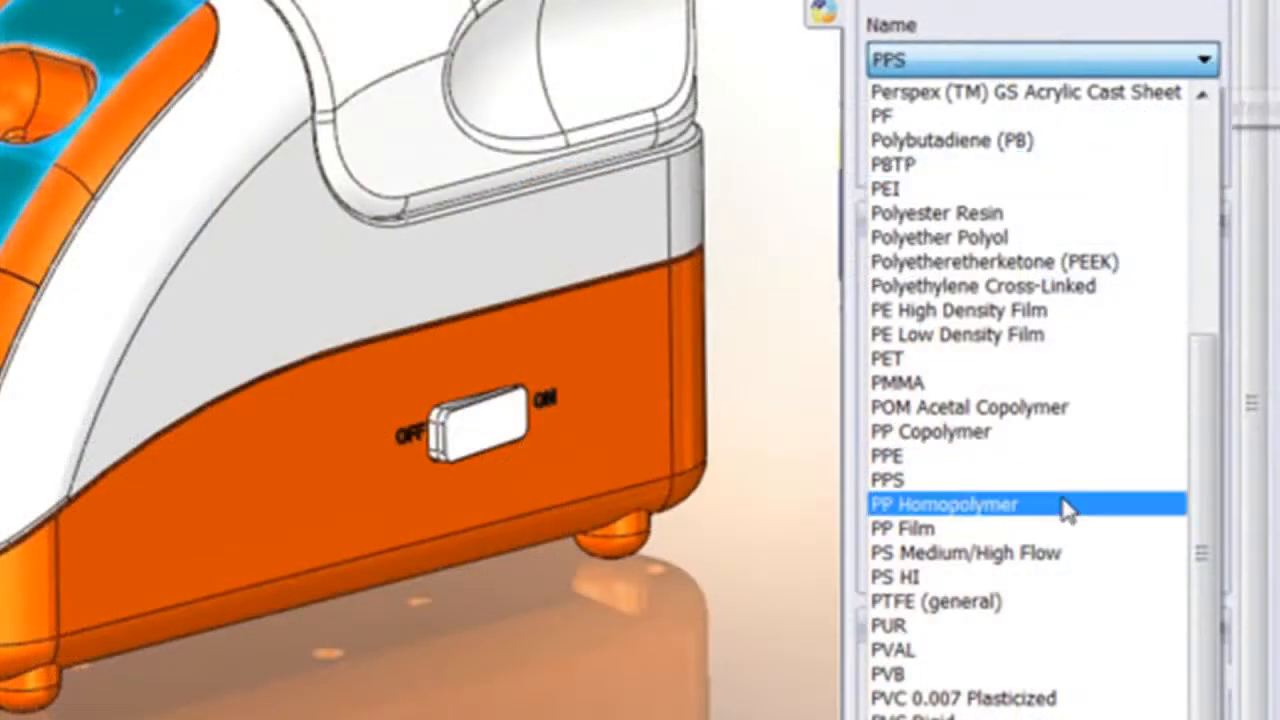
left_click(946, 504)
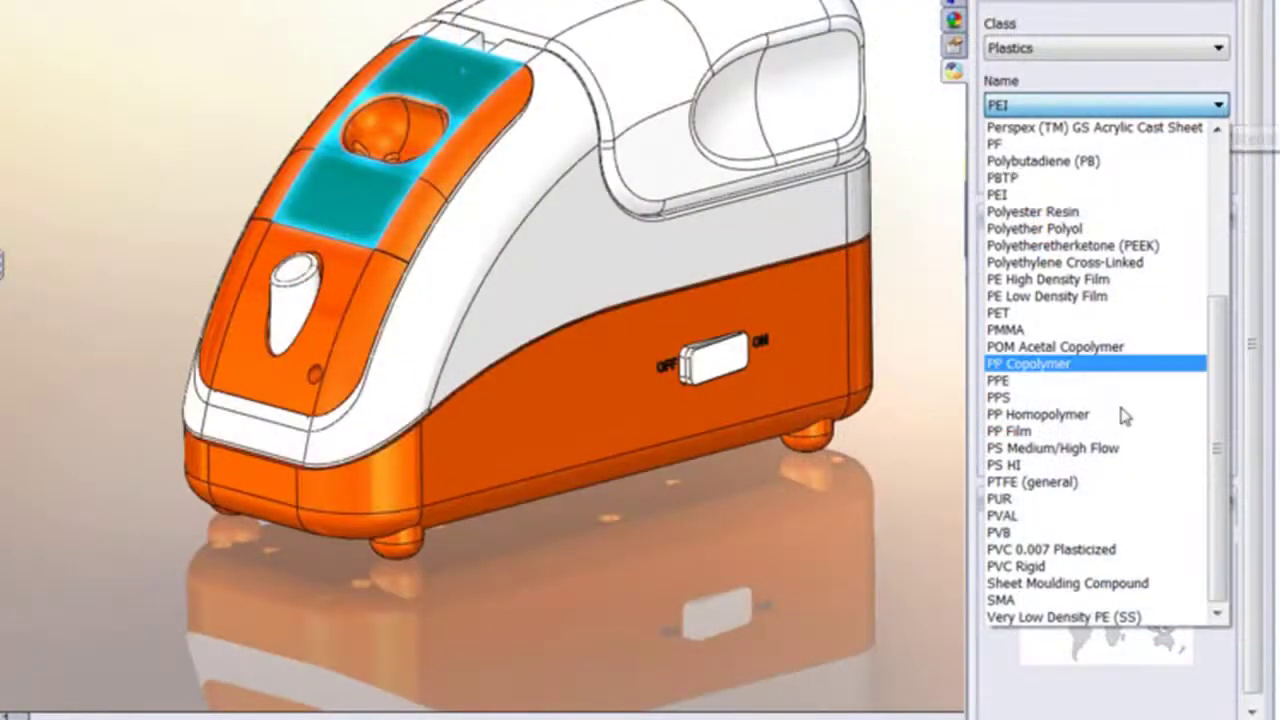
left_click(1032, 414)
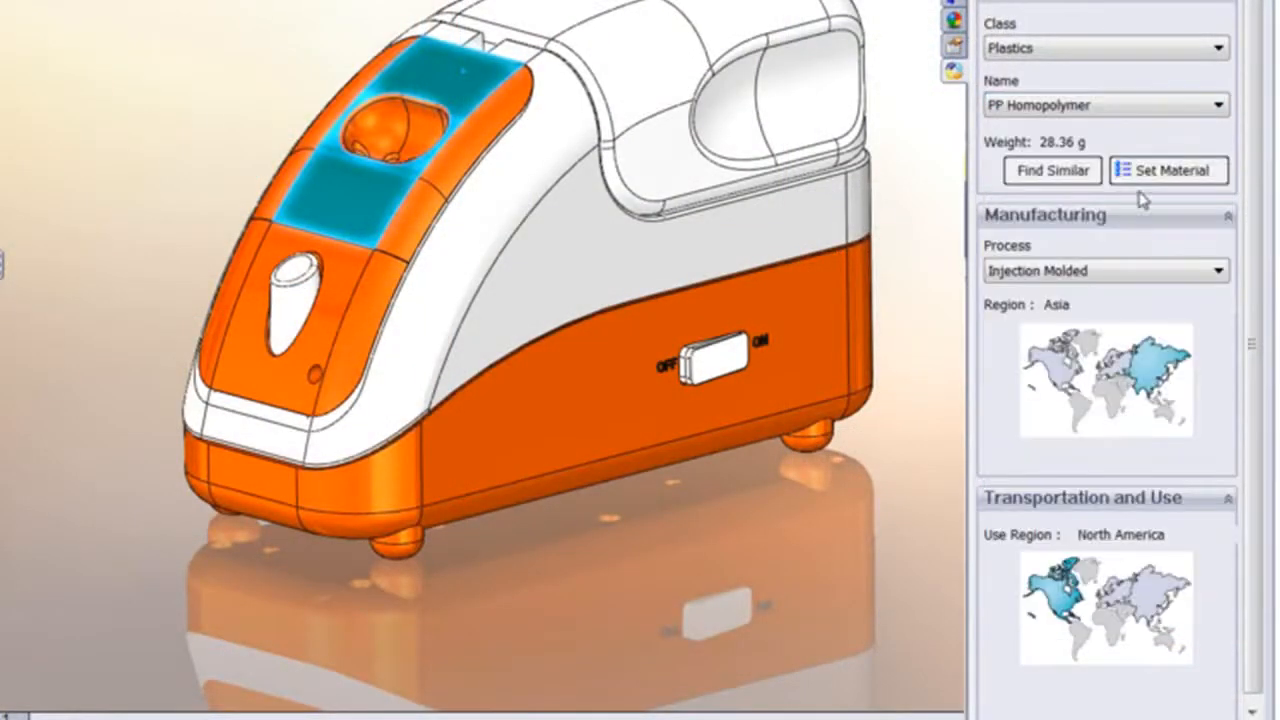
Start a Find Similar search for PEI with a mass density comparison condition
left_click(1053, 170)
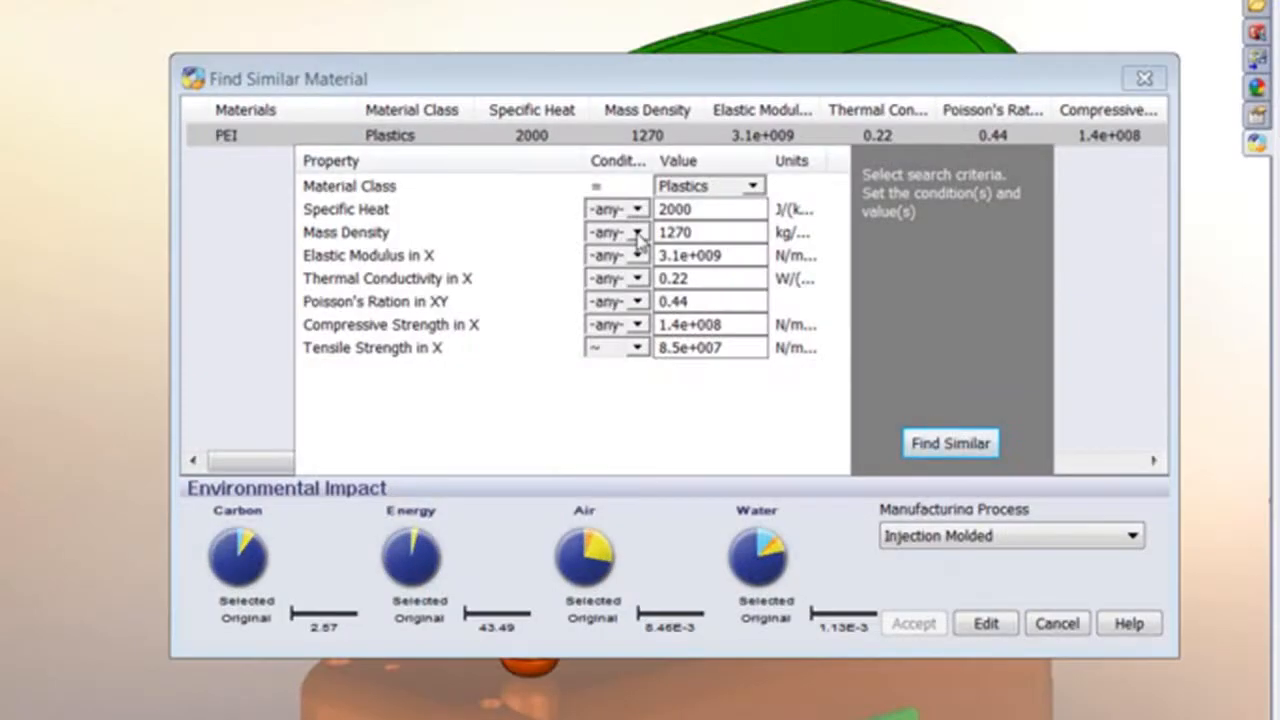
left_click(639, 255)
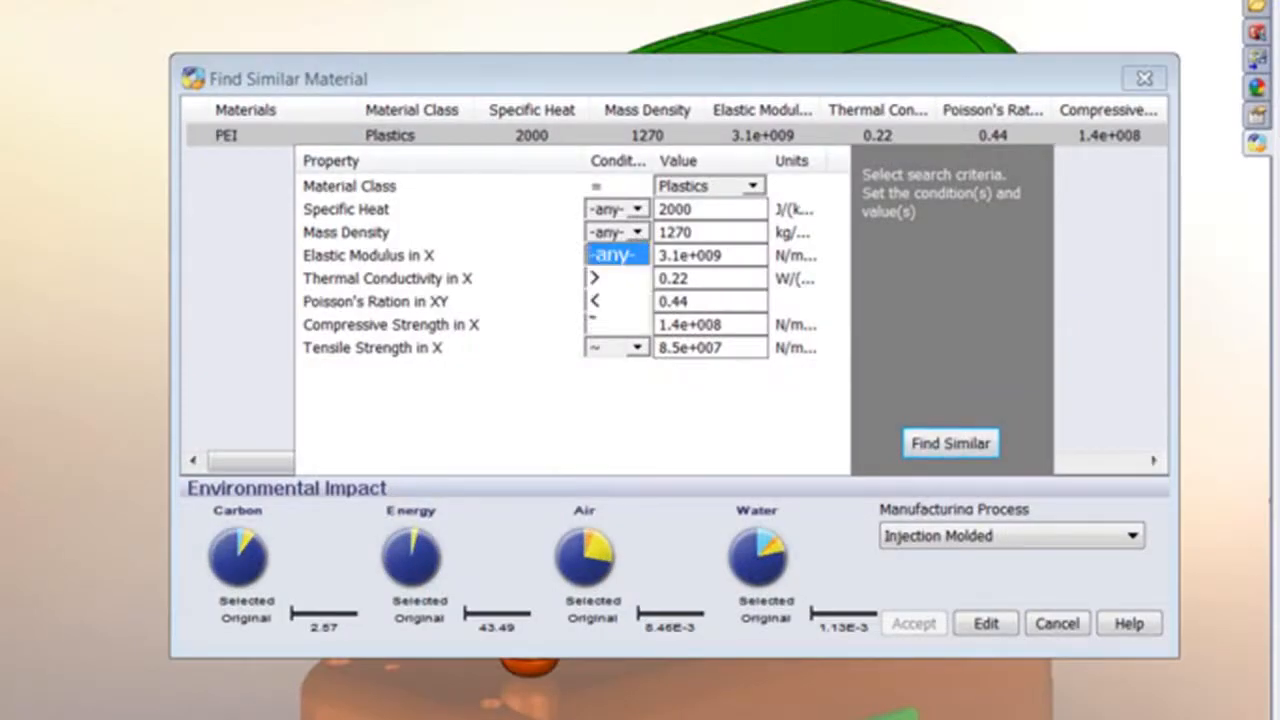
left_click(950, 443)
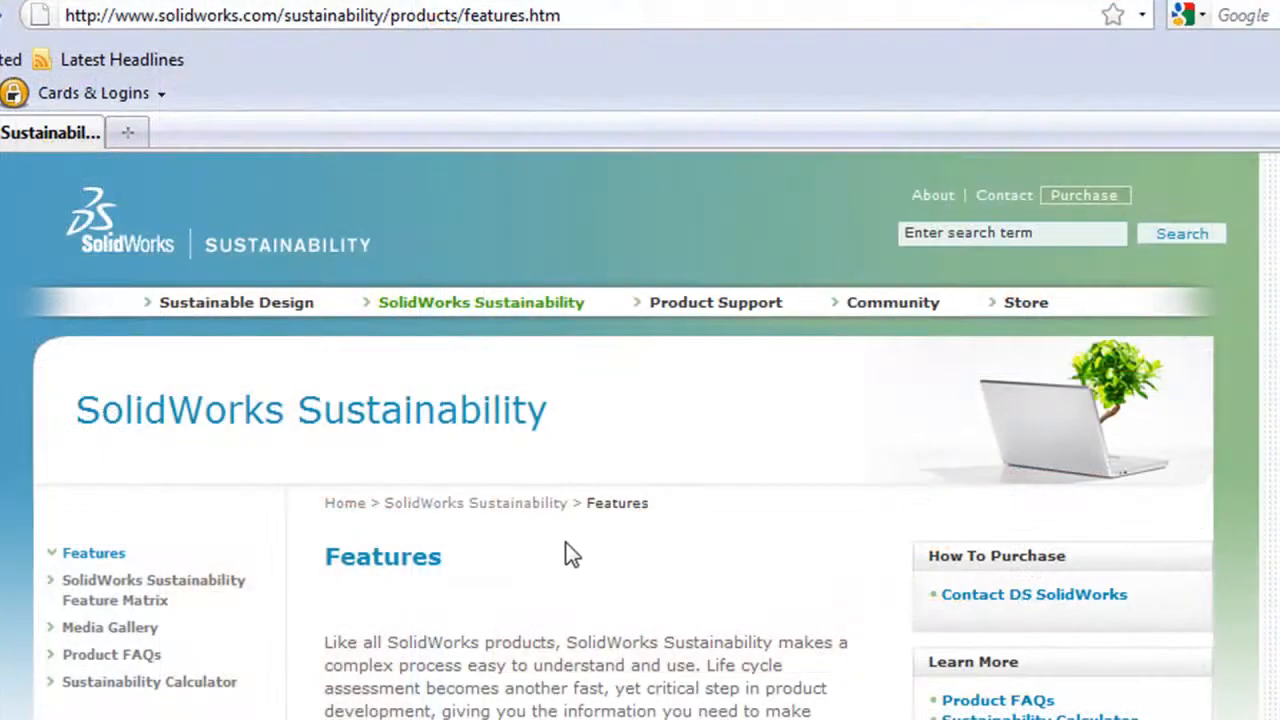
Go to the Sustainability Calculator page from the Features sidebar
left_click(148, 682)
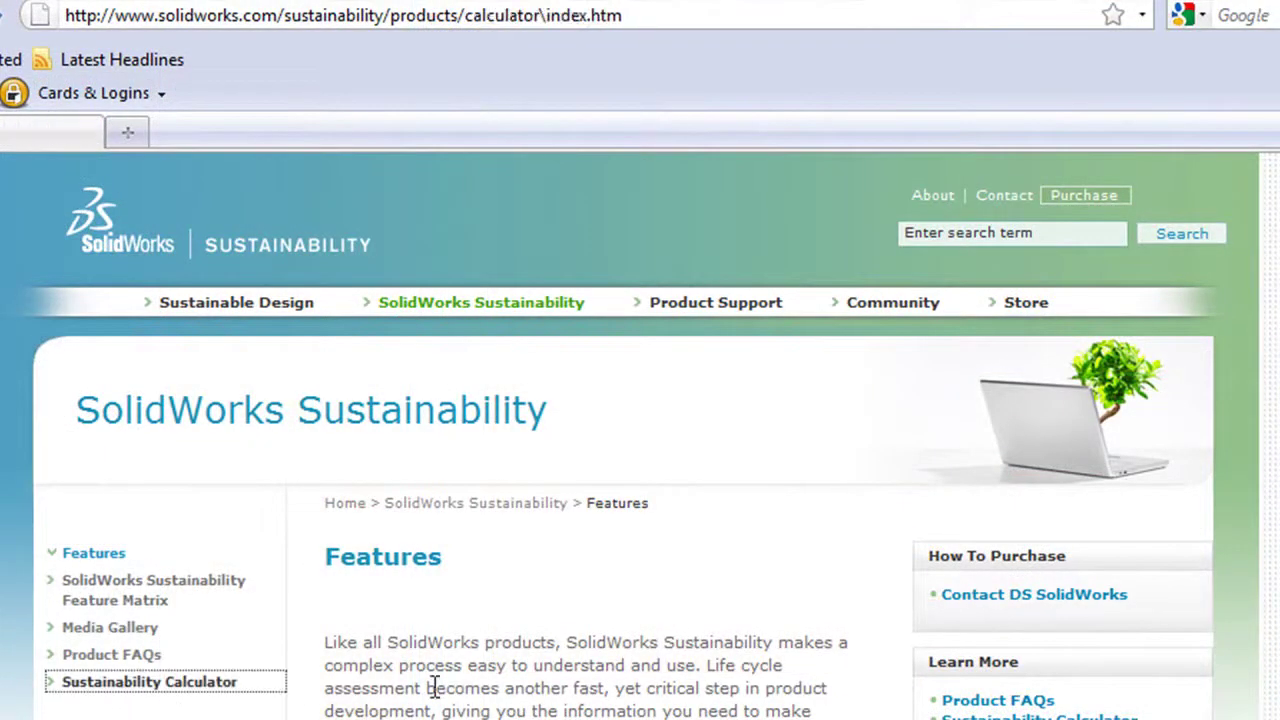
left_click(148, 681)
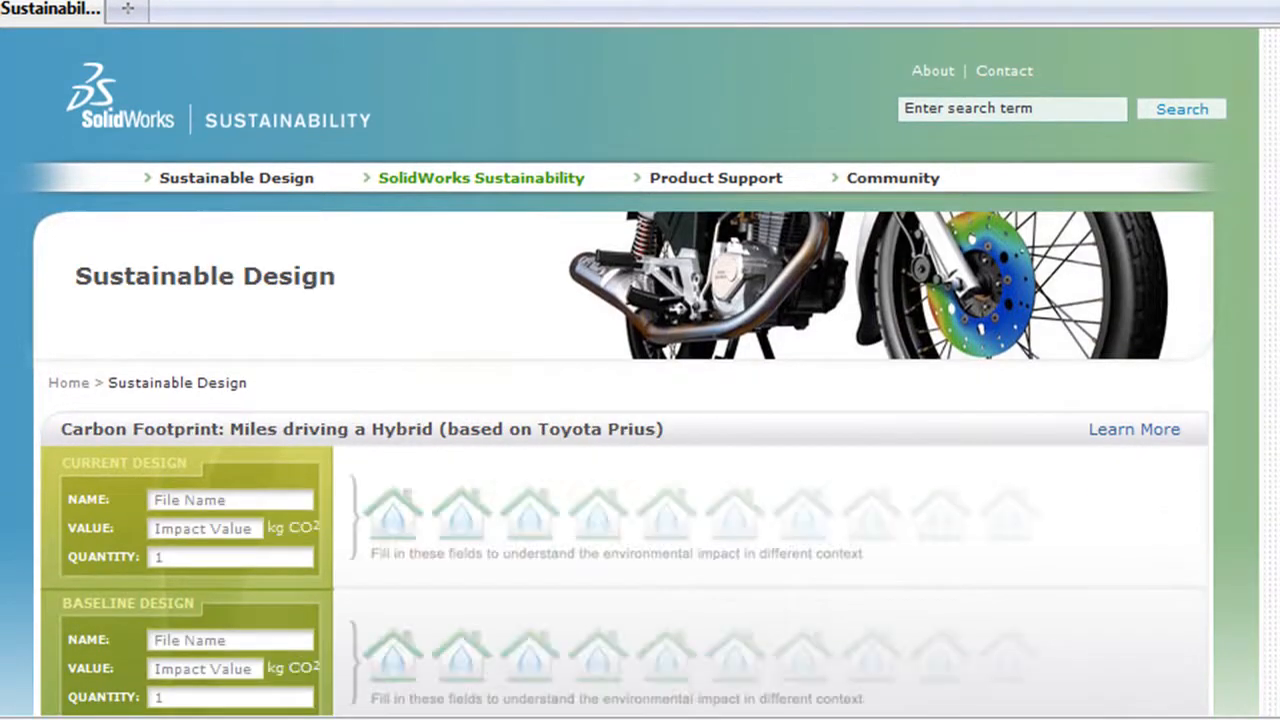
scroll("down", 3)
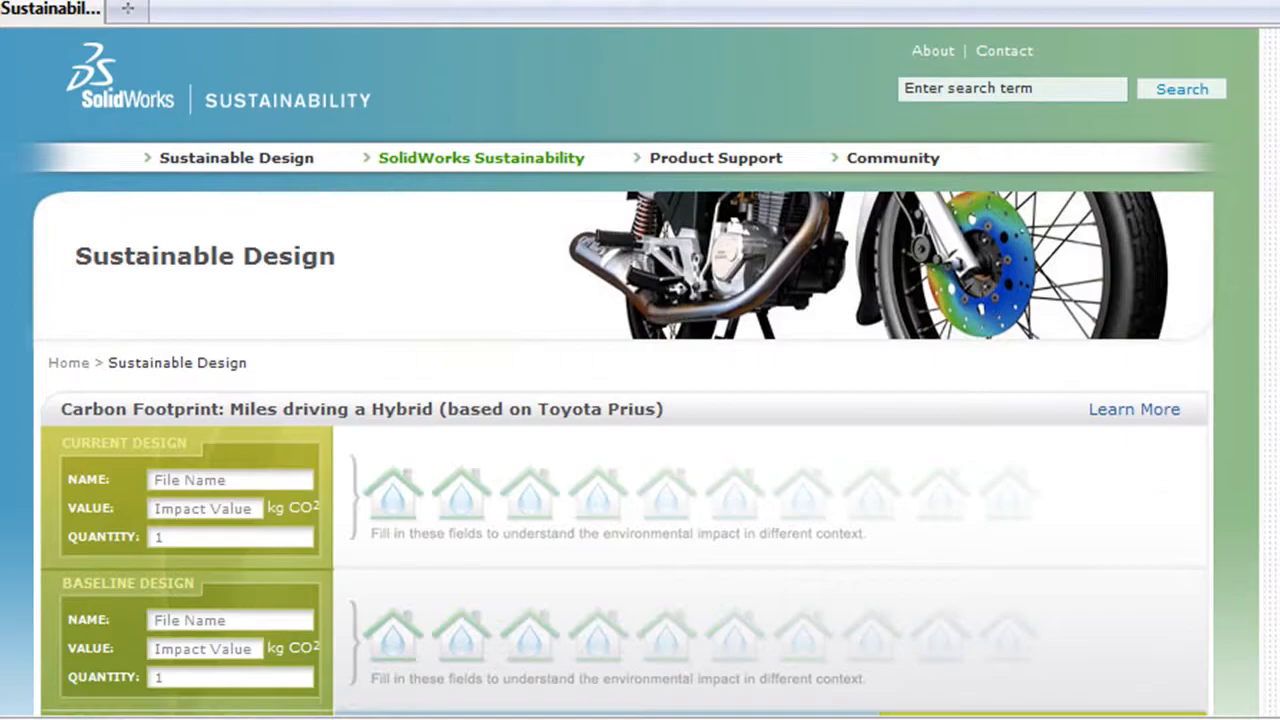
scroll("down", 3)
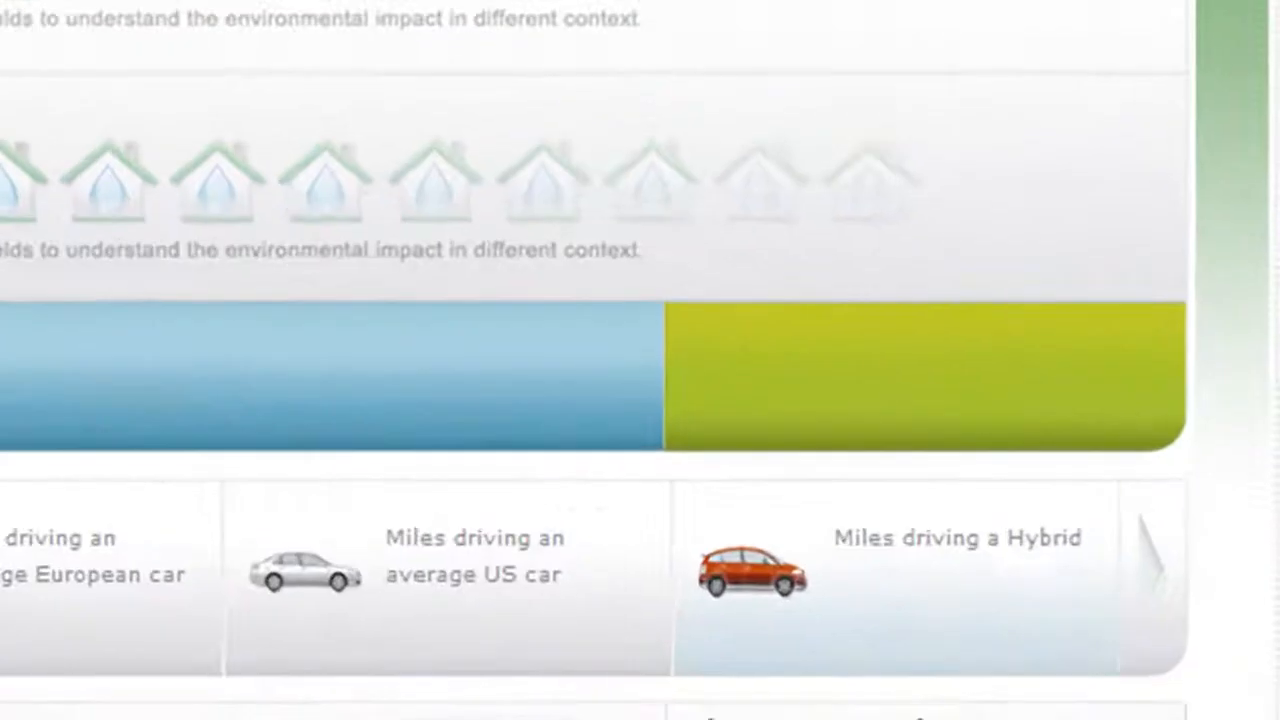